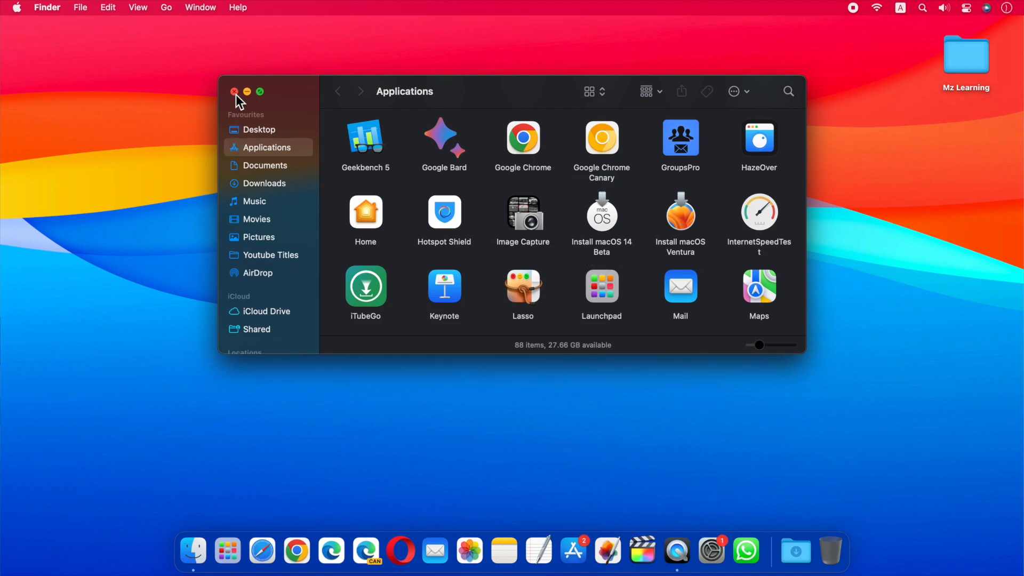
- Close the Applications window, peek inside the Mz Learning drive, then close its window
{"action": "left_click", "coordinate": [234, 91]}
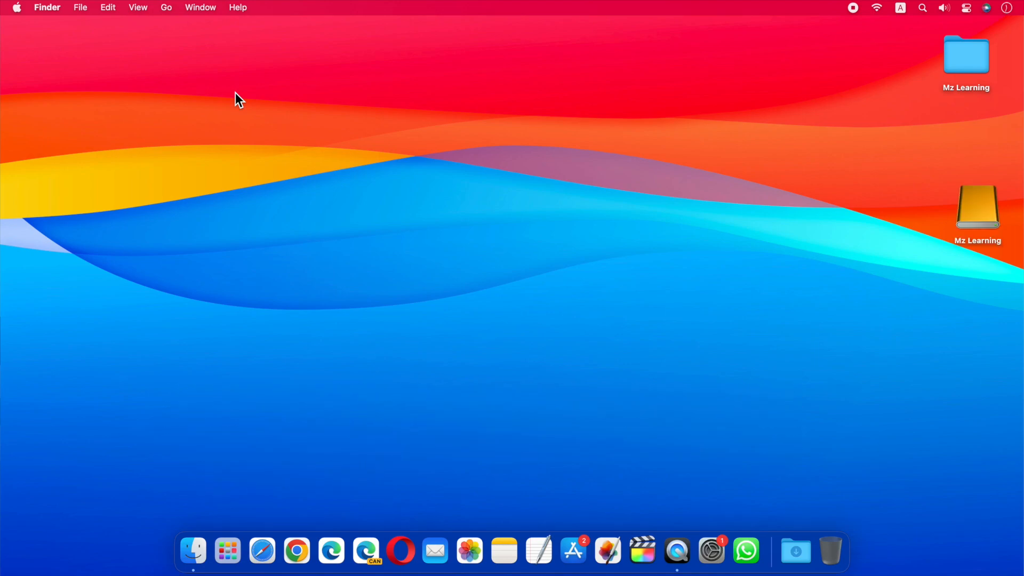
{"action": "mouse_move", "coordinate": [247, 108]}
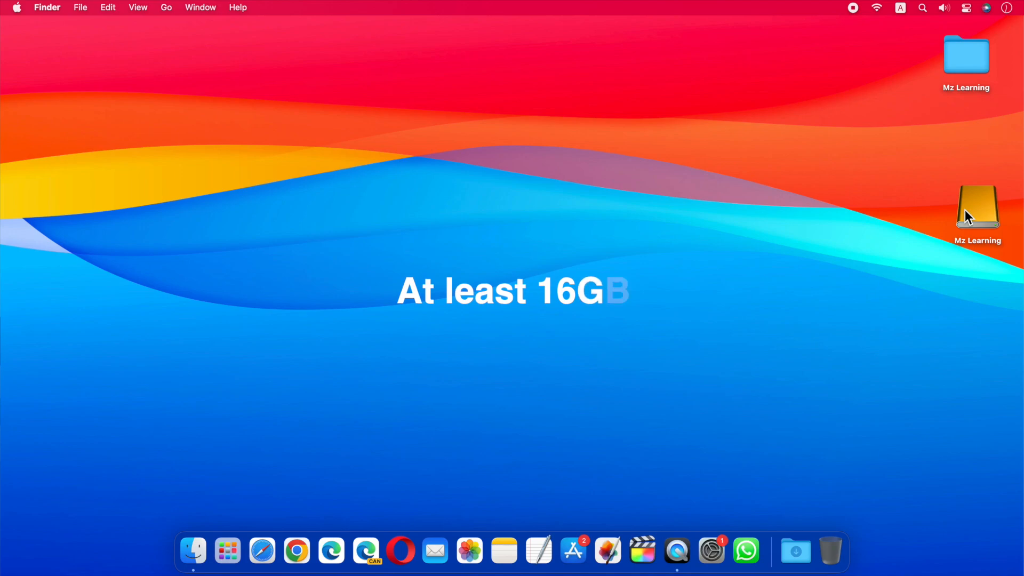
{"action": "double_click", "coordinate": [979, 209]}
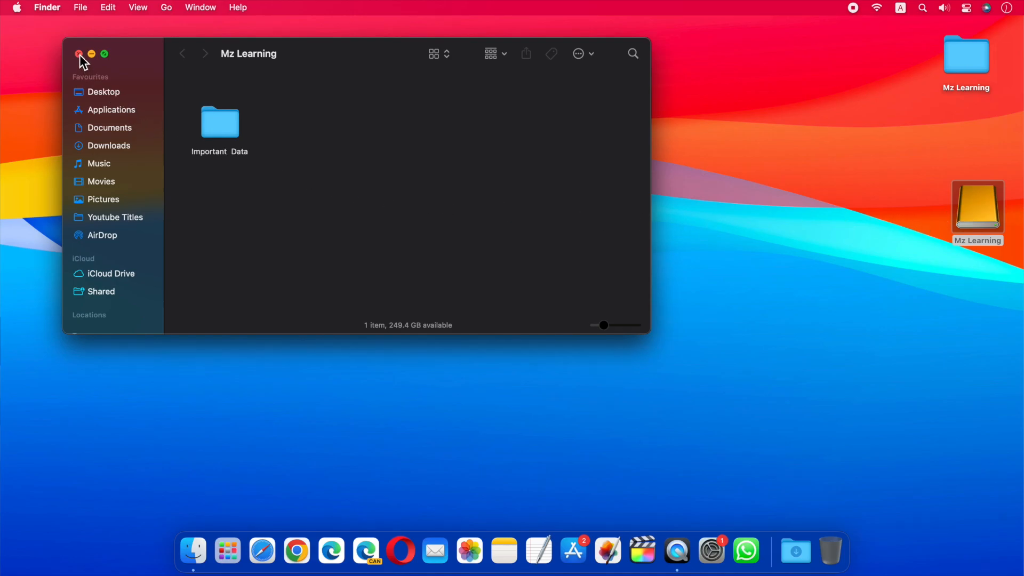
{"action": "left_click", "coordinate": [78, 53]}
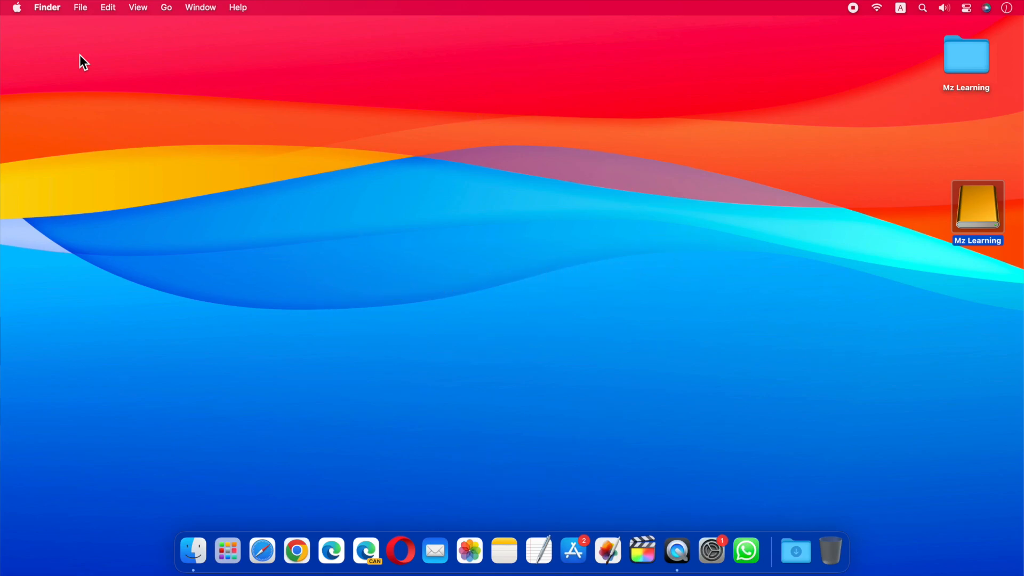
- Launch Disk Utility via Spotlight, show all devices, and select the StoreJet Transcend Media disk
{"action": "type", "text": "disk Utility"}
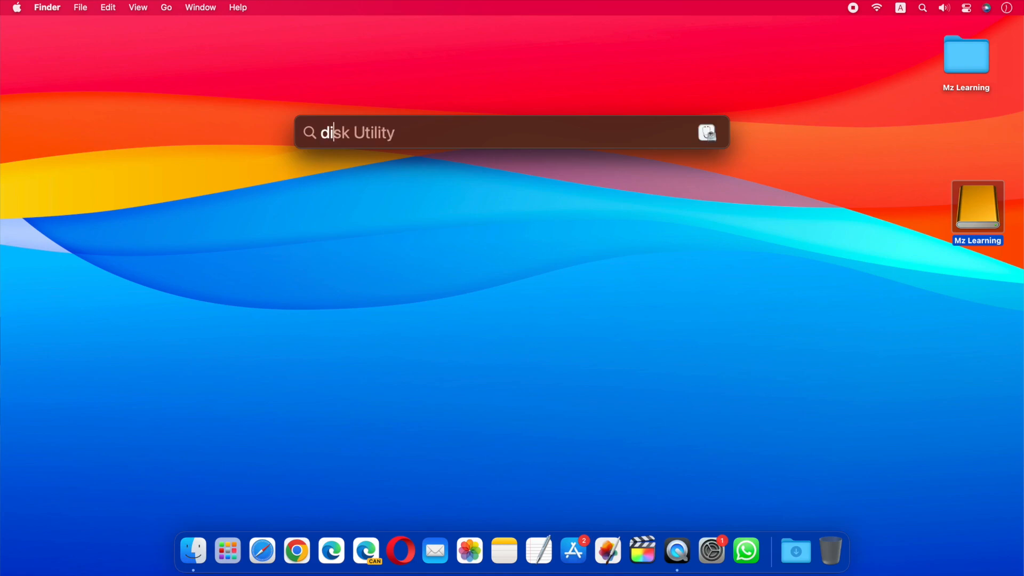
{"action": "key", "text": "Return"}
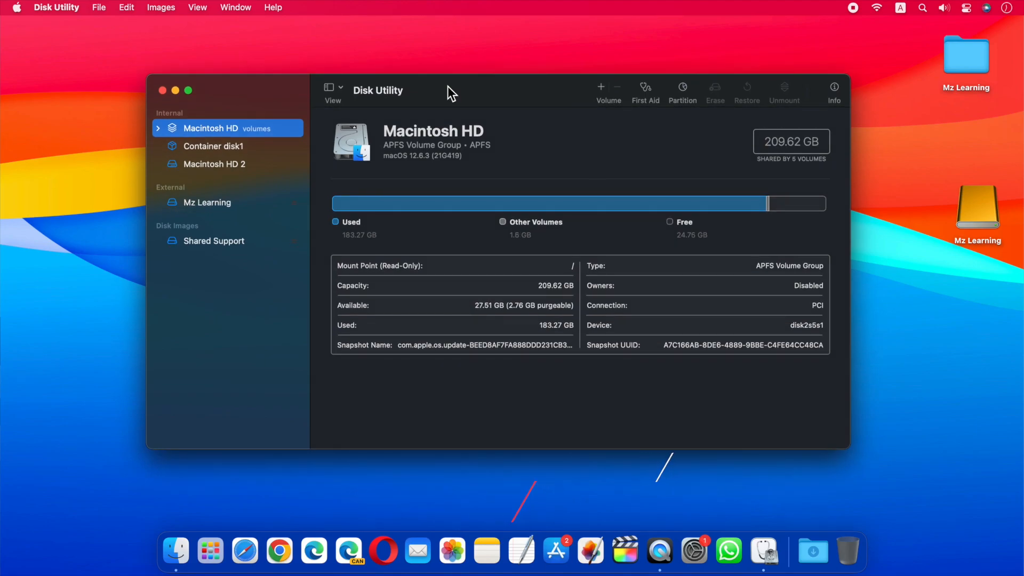
{"action": "left_click", "coordinate": [330, 88]}
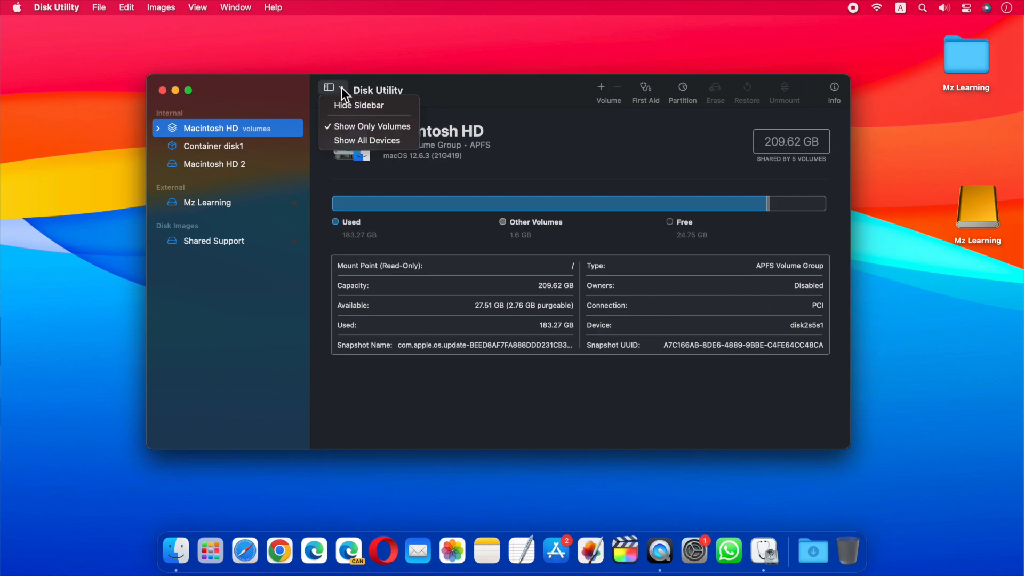
{"action": "left_click", "coordinate": [366, 141]}
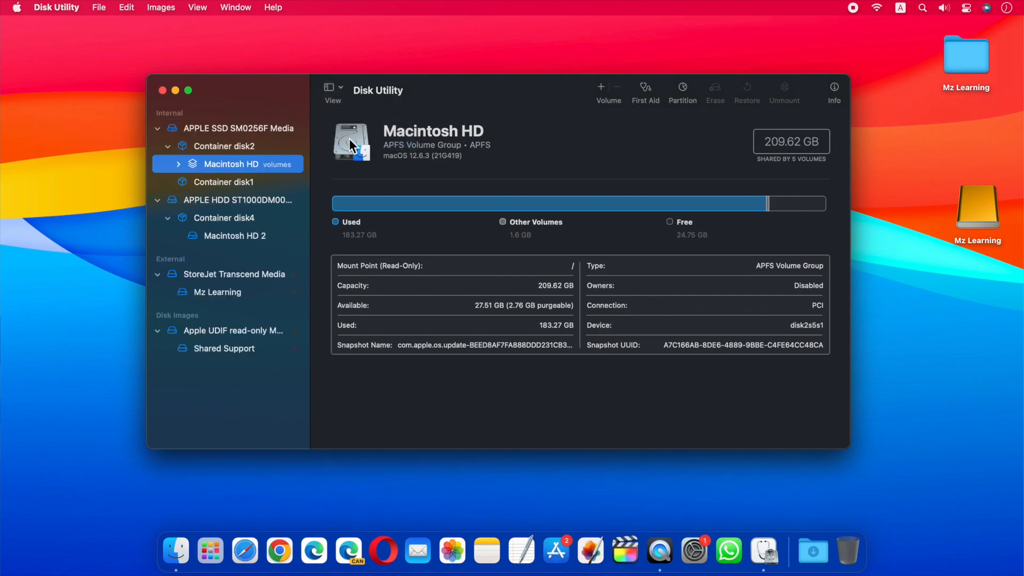
{"action": "mouse_move", "coordinate": [218, 280]}
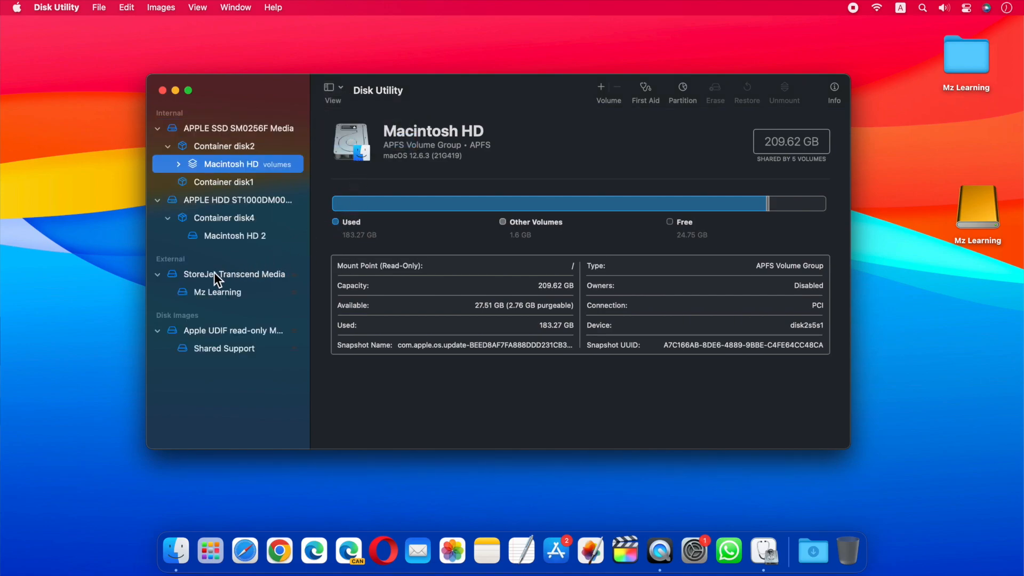
{"action": "left_click", "coordinate": [234, 274]}
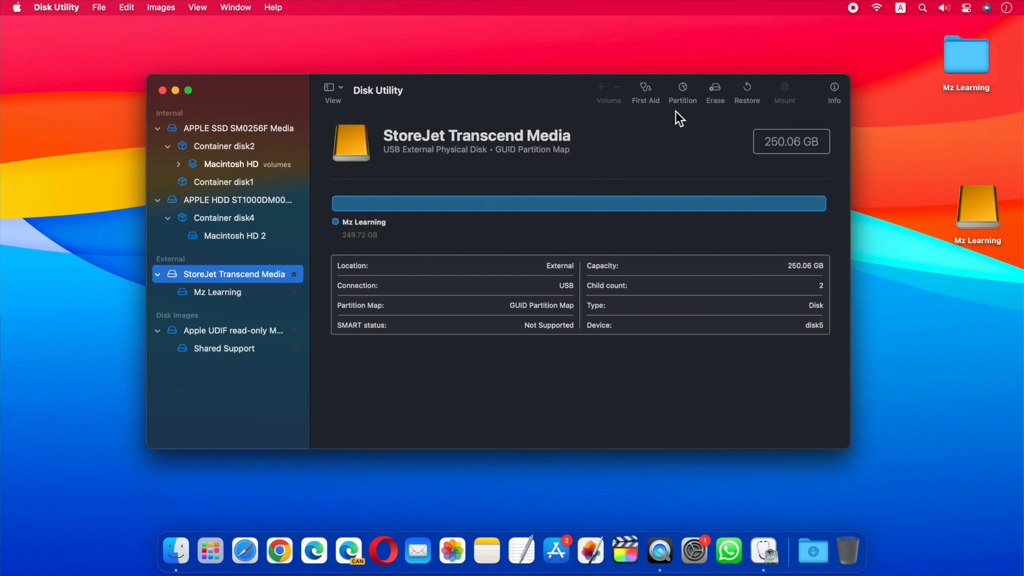
- Erase the disk as a Mac OS Extended (Journaled) volume named macOS14 with GUID Partition Map
{"action": "left_click", "coordinate": [715, 88]}
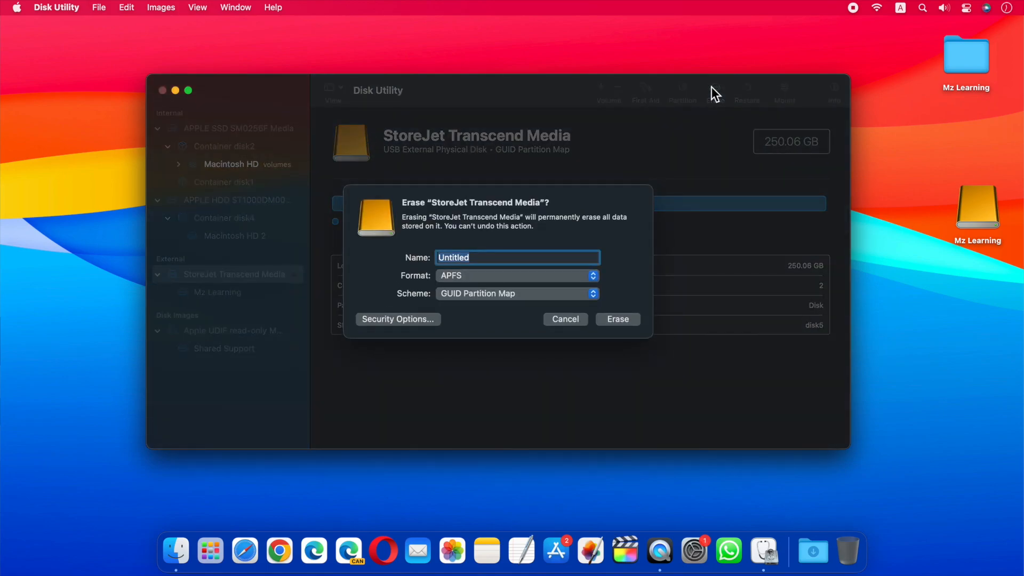
{"action": "type", "text": "macOS1"}
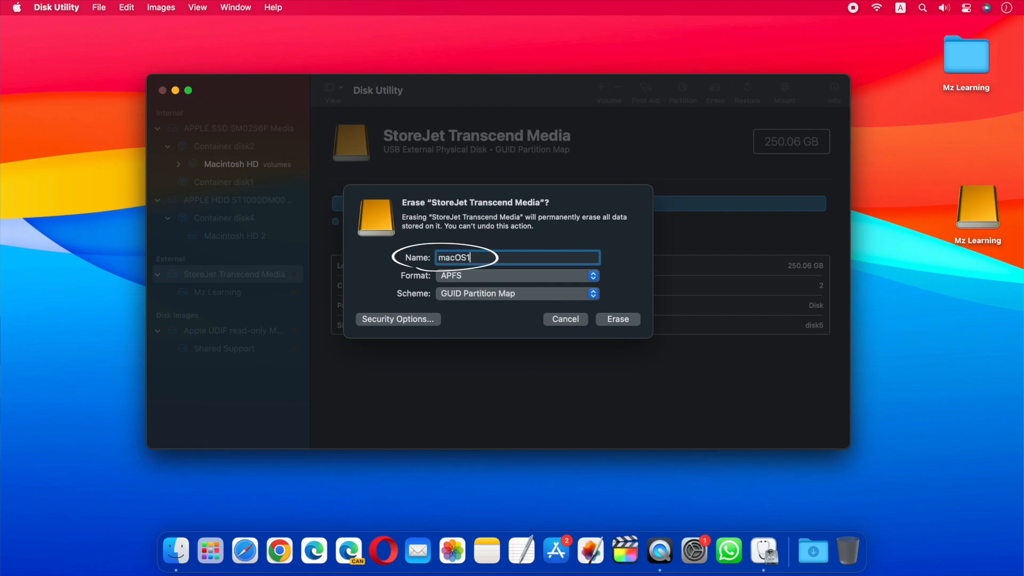
{"action": "type", "text": "4"}
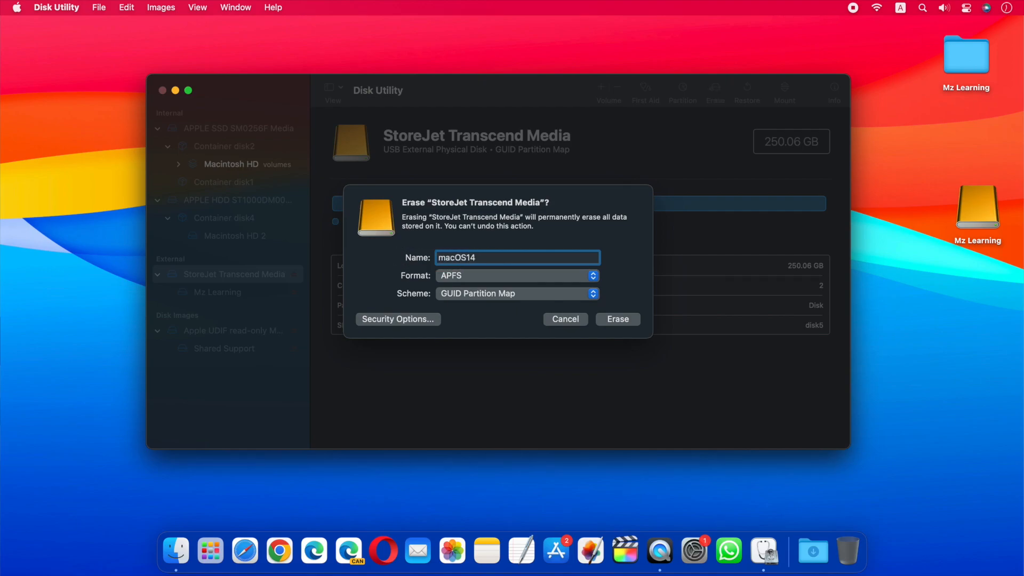
{"action": "left_click", "coordinate": [516, 276]}
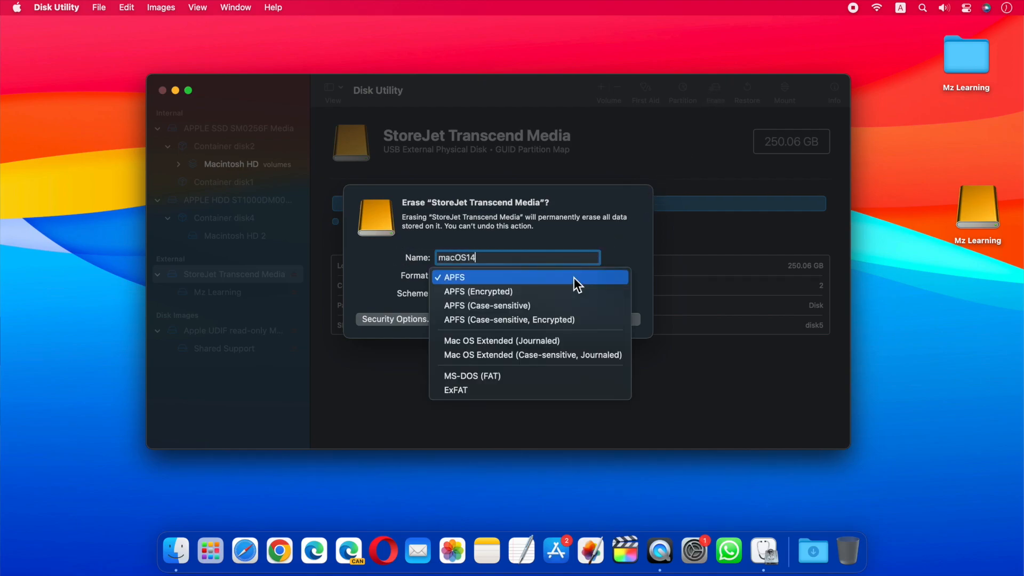
{"action": "left_click", "coordinate": [501, 340]}
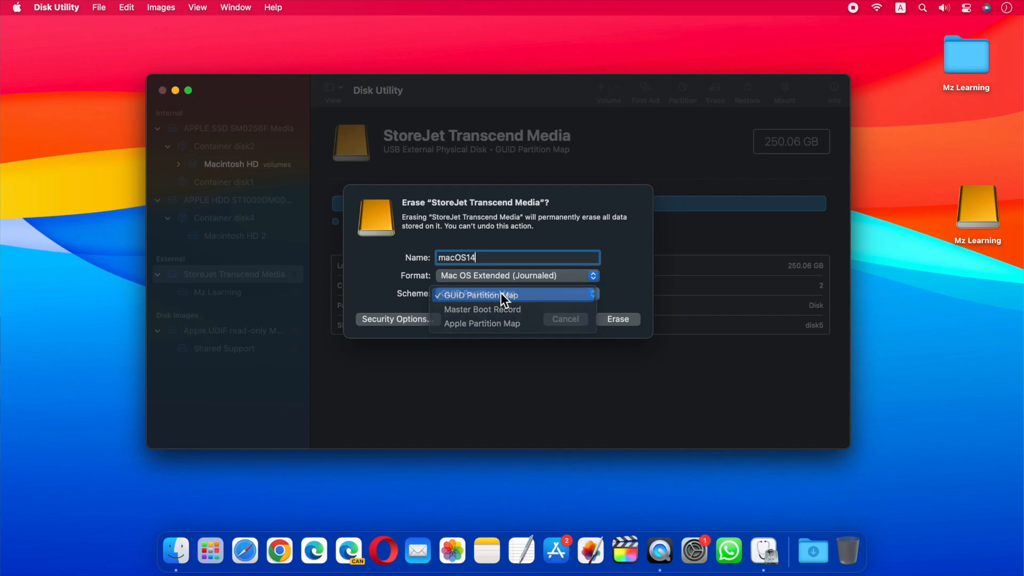
{"action": "left_click", "coordinate": [478, 294]}
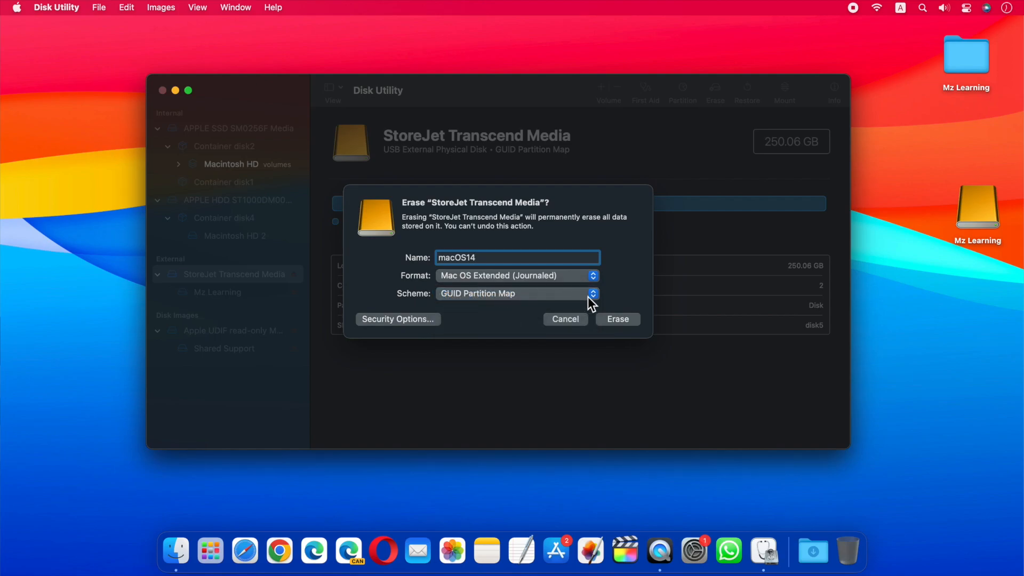
{"action": "left_click", "coordinate": [616, 319]}
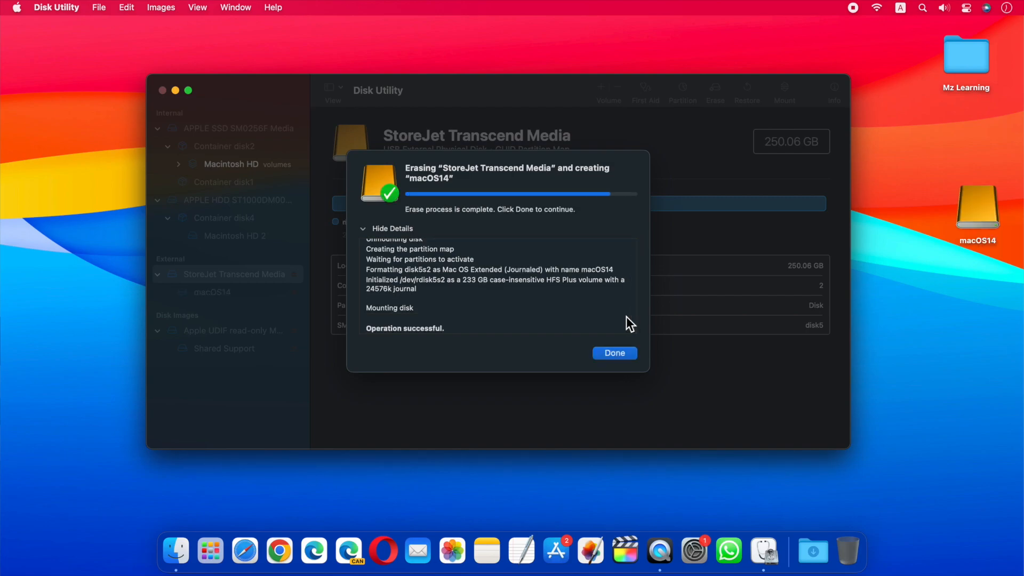
- Dismiss the finished erase report and quit Disk Utility
{"action": "left_click", "coordinate": [614, 354]}
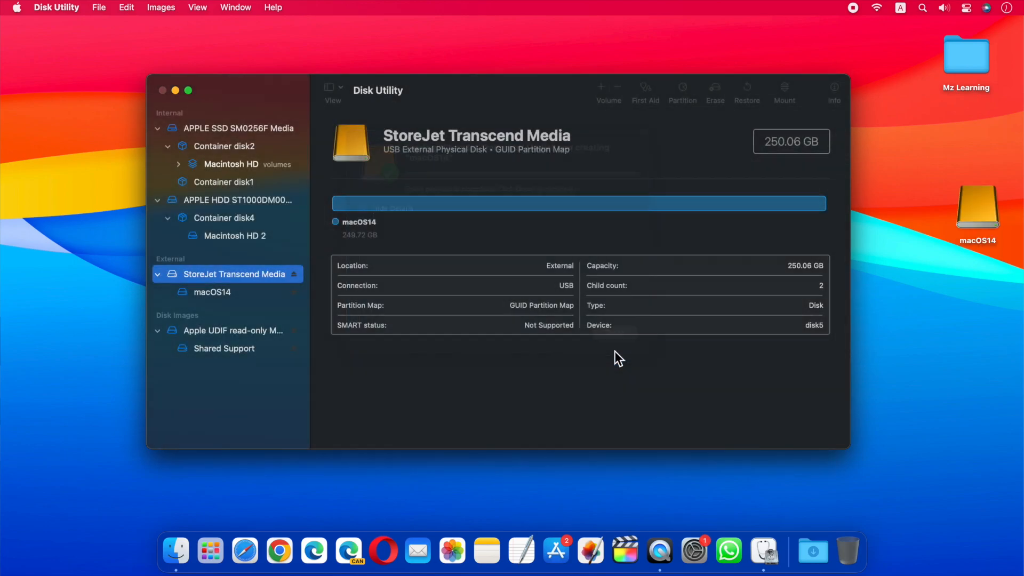
{"action": "left_click", "coordinate": [161, 90]}
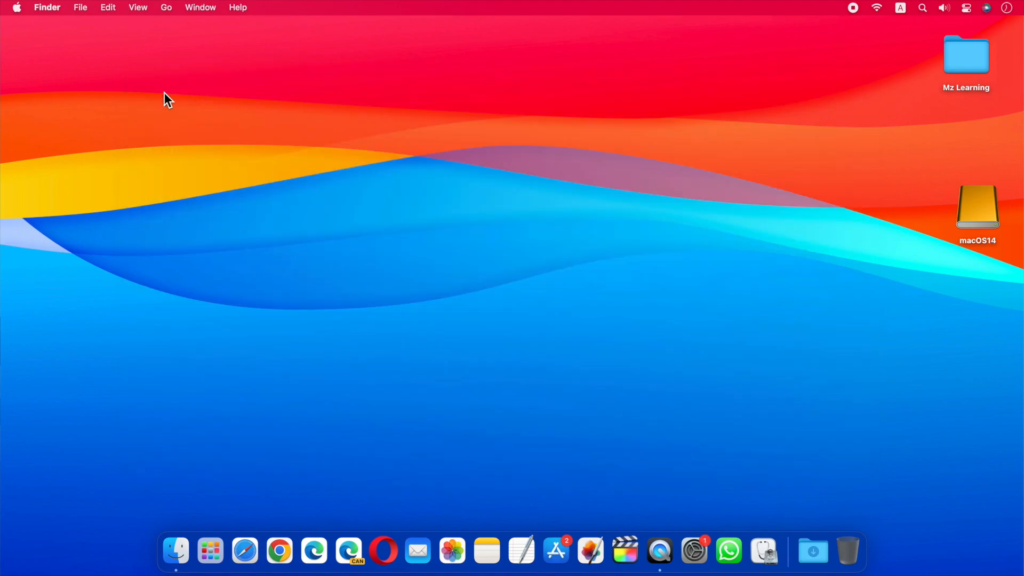
- Launch Terminal and enter the sudo createinstallmedia command targeting /Volumes/macOS14, checking the volume name
{"action": "type", "text": "terminal"}
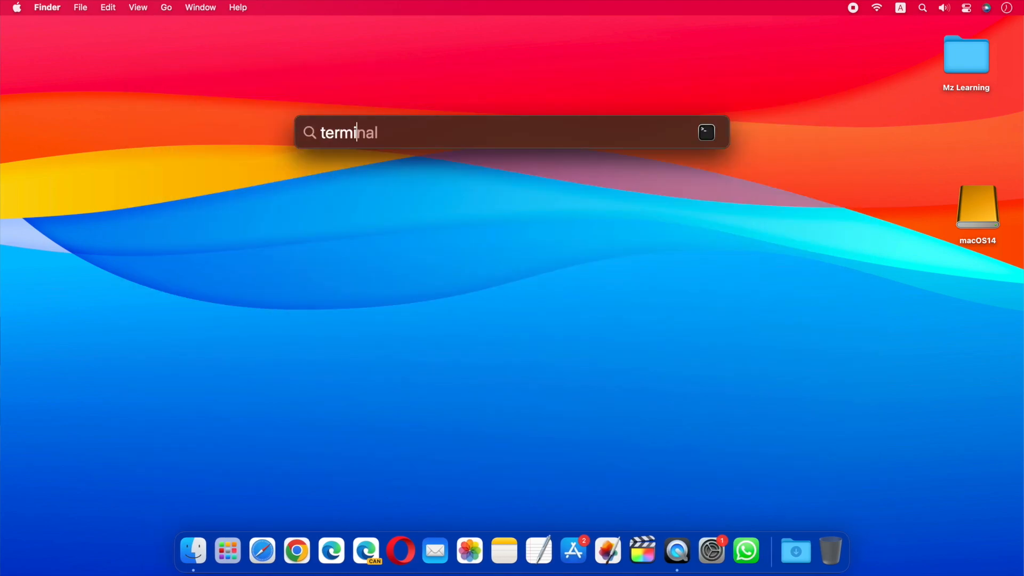
{"action": "key", "text": "Return"}
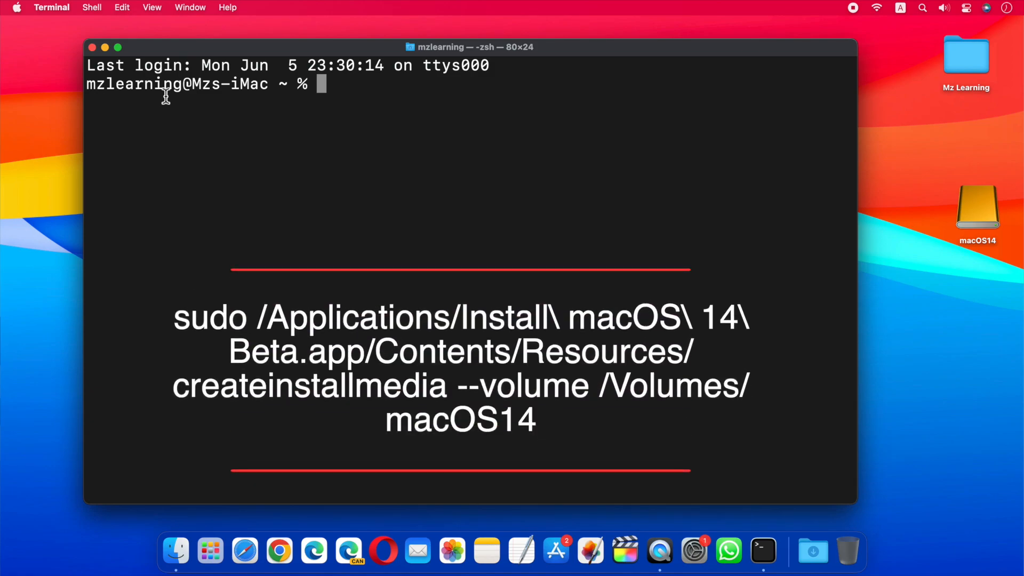
{"action": "type", "text": "sudo /Applications/Install\\ macOS\\ 14\\ Beta.app/Contents/Resources/createinstallmedia --volume /Volumes/macOS14"}
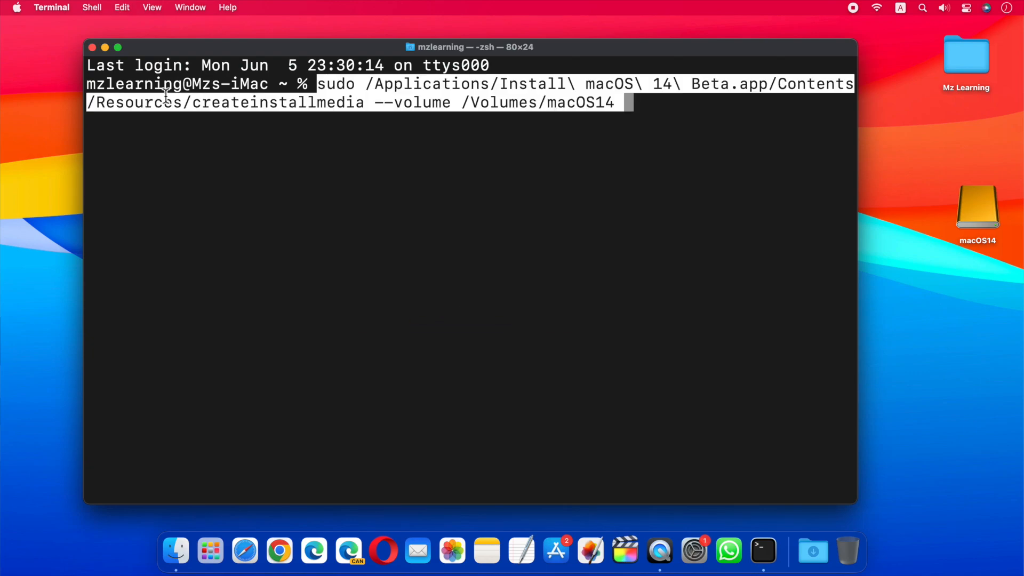
{"action": "mouse_move", "coordinate": [487, 141]}
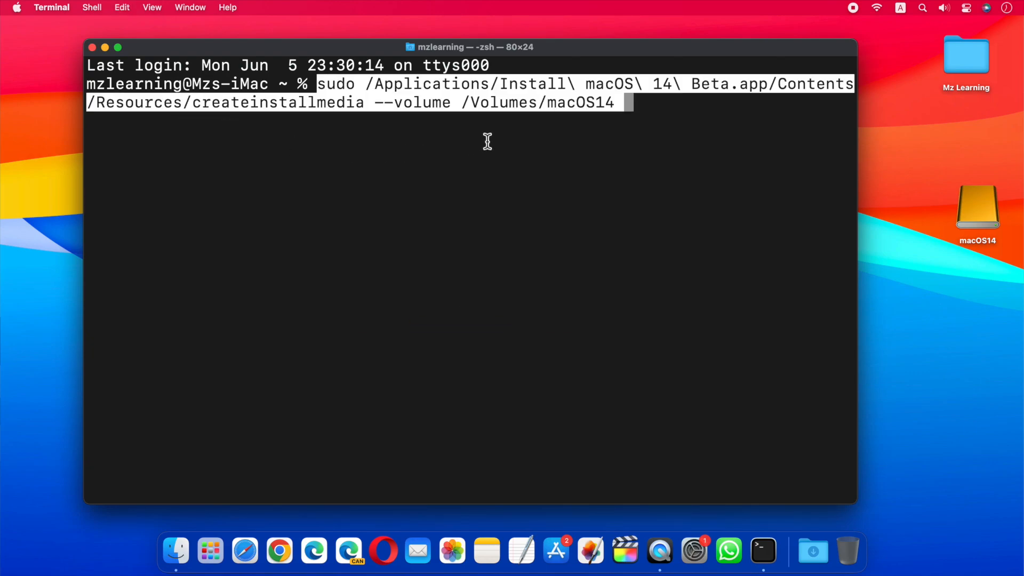
{"action": "double_click", "coordinate": [580, 103]}
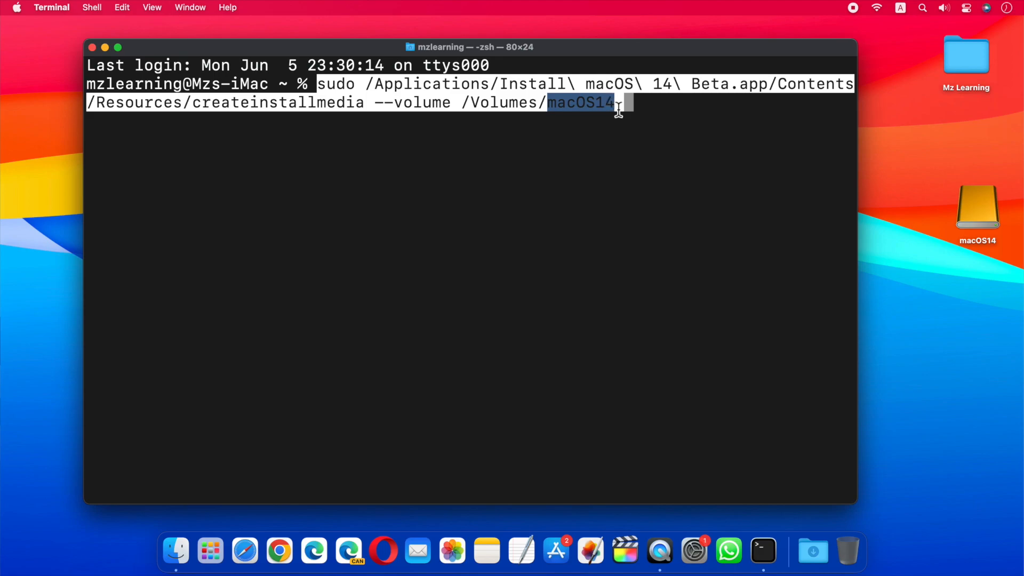
{"action": "mouse_move", "coordinate": [979, 271]}
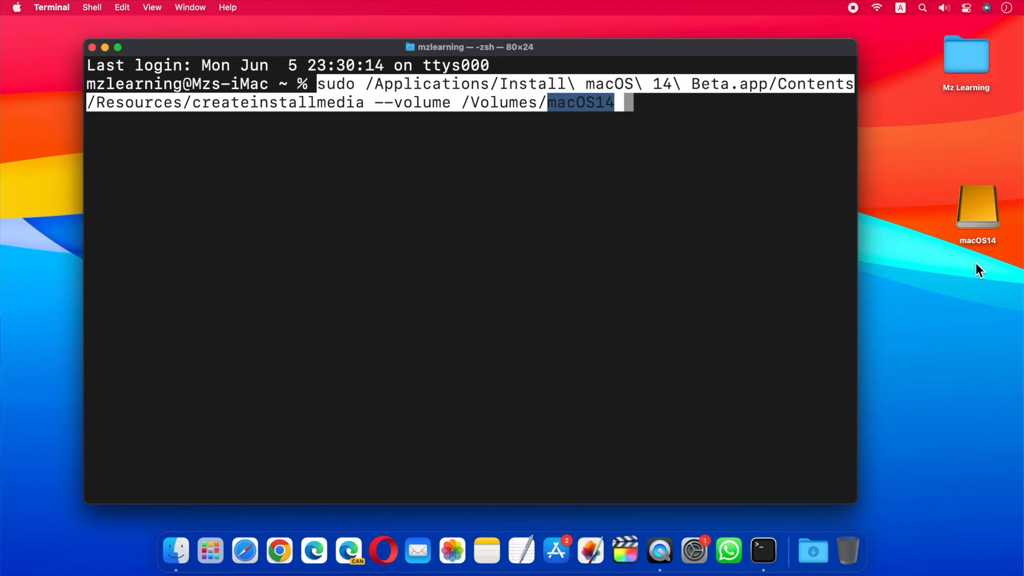
{"action": "mouse_move", "coordinate": [913, 244]}
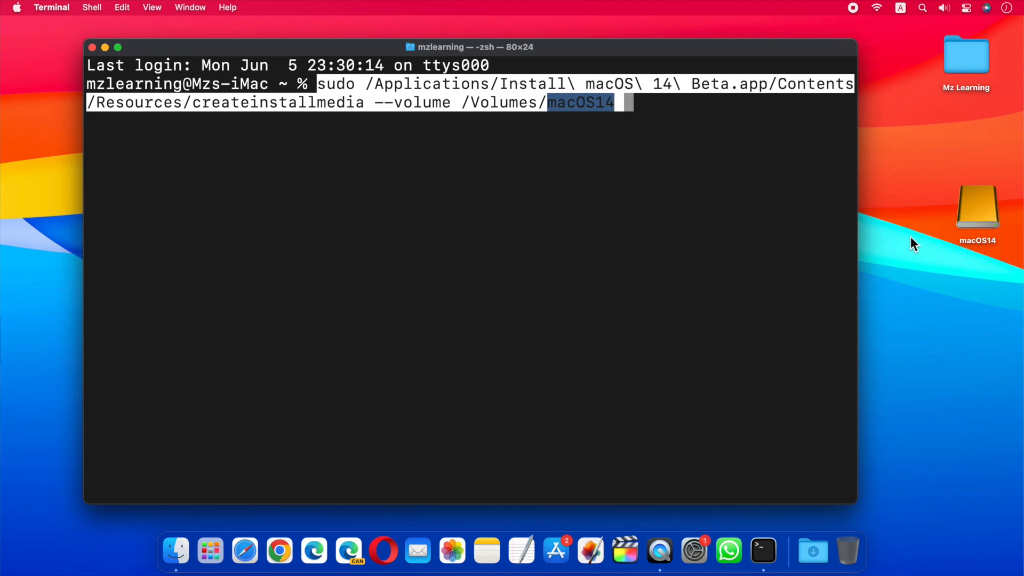
- Run createinstallmedia with the admin password, confirm erasing macOS14, then open the new Install macOS 14 Beta drive
{"action": "key", "text": "Return"}
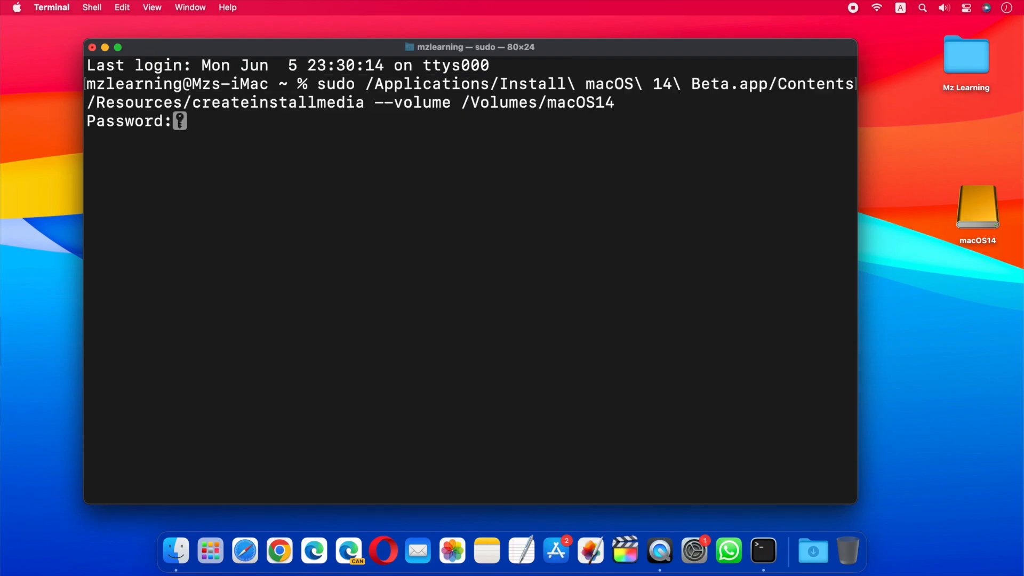
{"action": "key", "text": "return"}
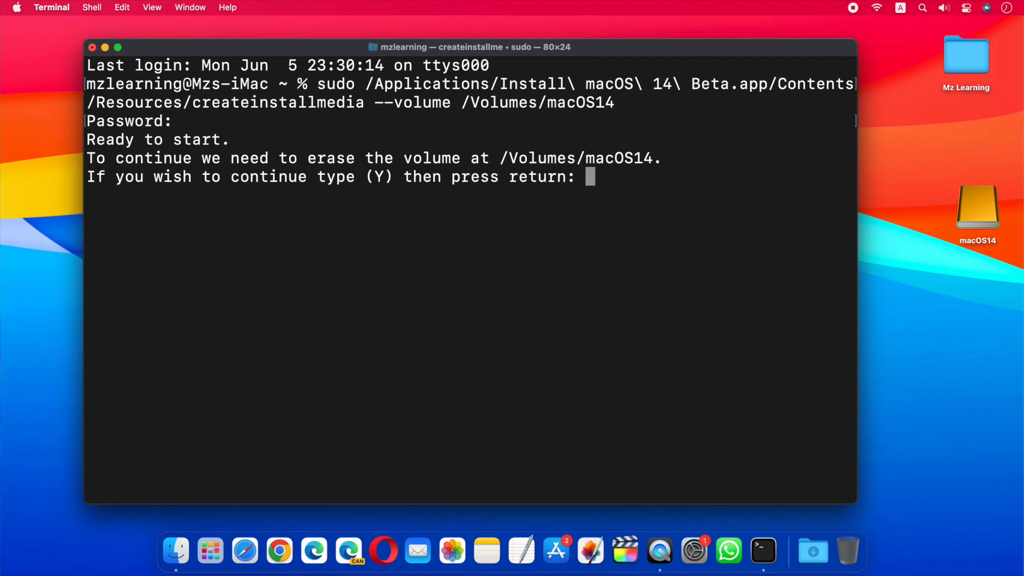
{"action": "type", "text": "y"}
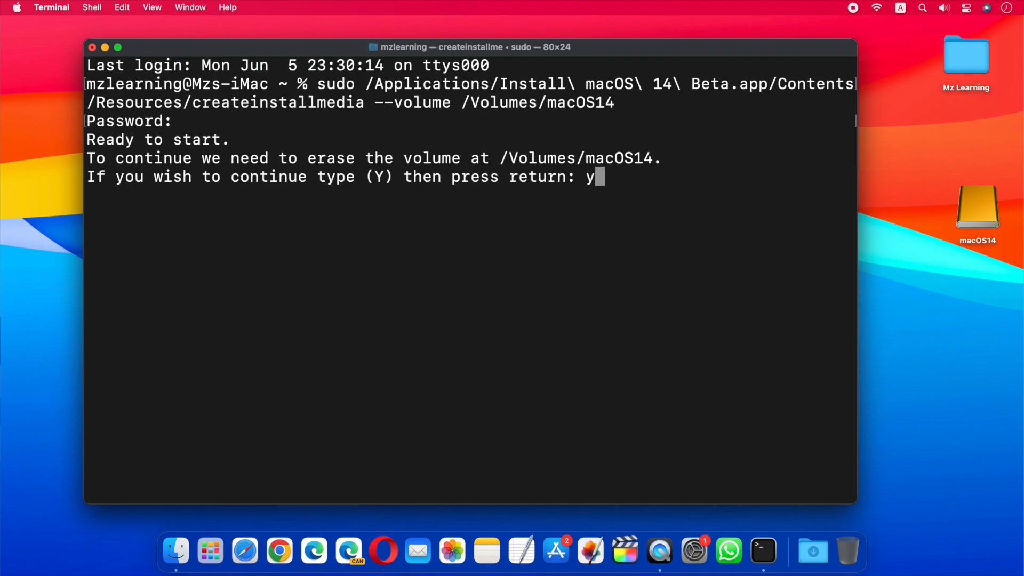
{"action": "key", "text": "return"}
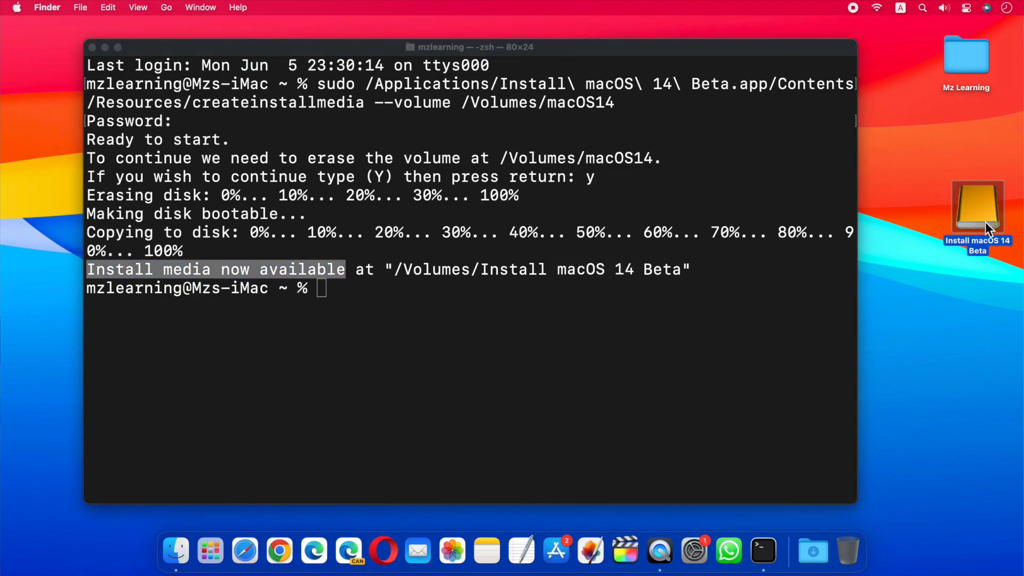
{"action": "double_click", "coordinate": [978, 208]}
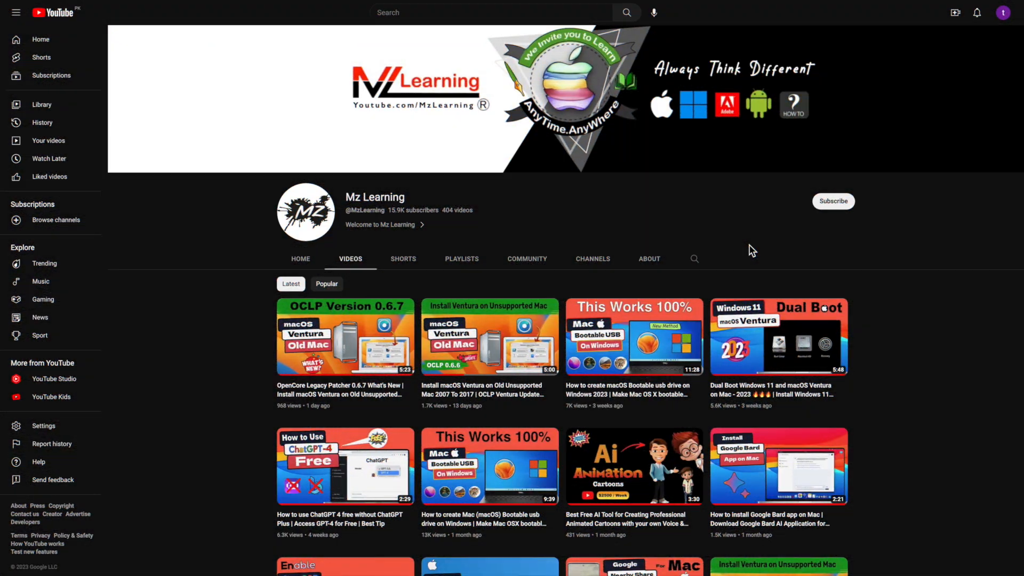
- Subscribe to the Mz Learning channel and enable All notifications
{"action": "left_click", "coordinate": [833, 201]}
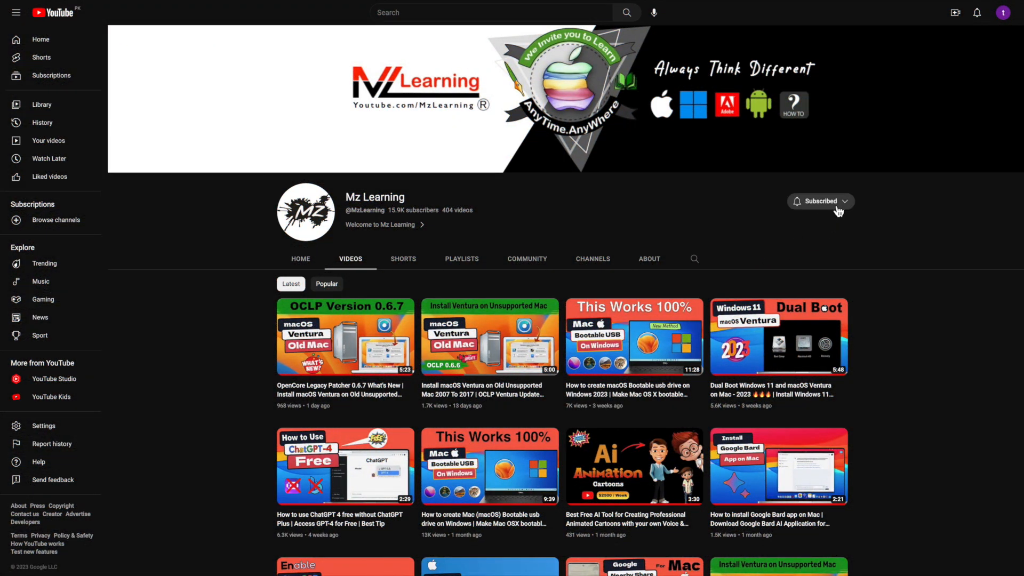
{"action": "left_click", "coordinate": [816, 200]}
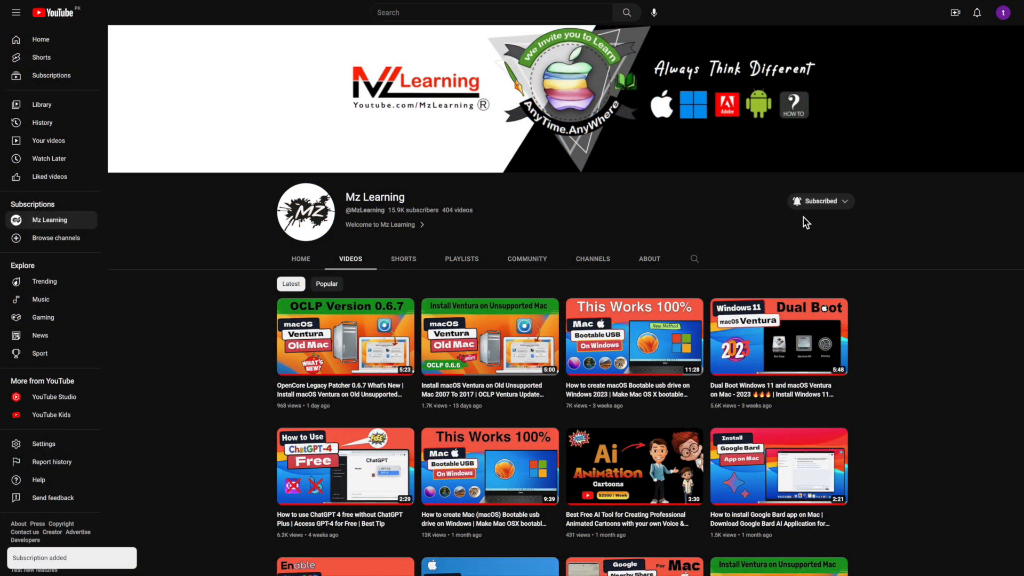